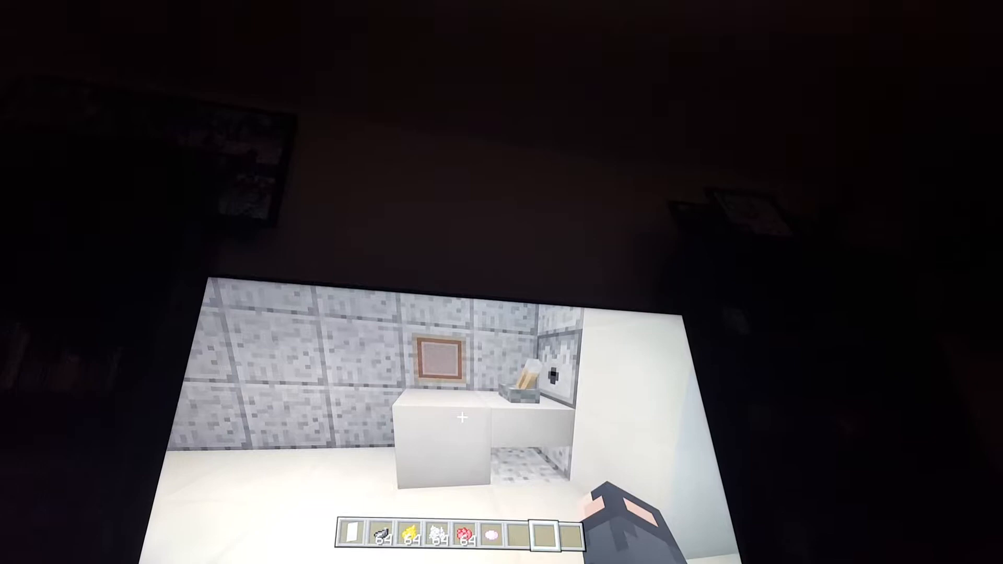
Bring up the crafting table interface for laying out the white banner's patterns
key("e")
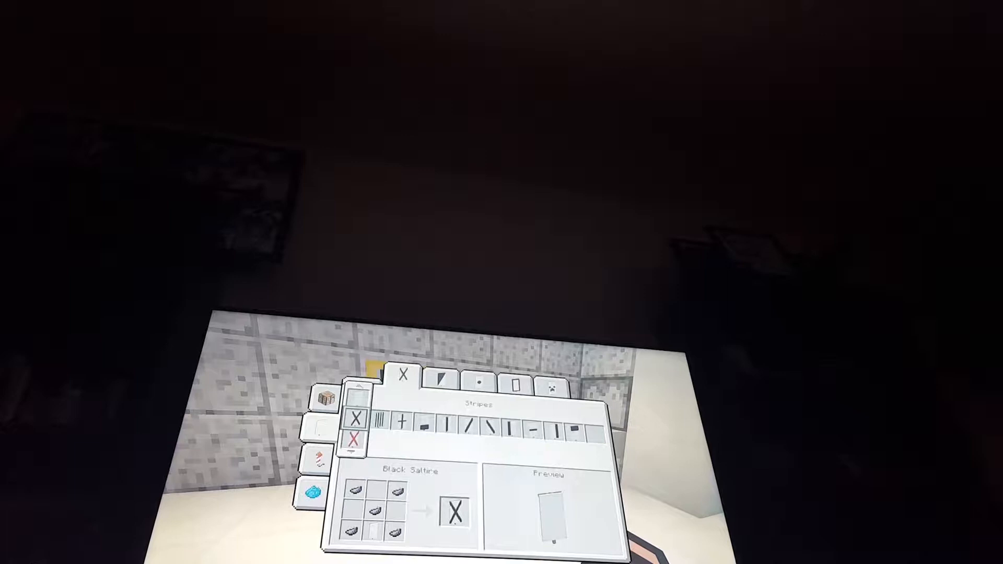
Craft the Black Chief Fess recipe so the banner gets a black top band
left_click(380, 410)
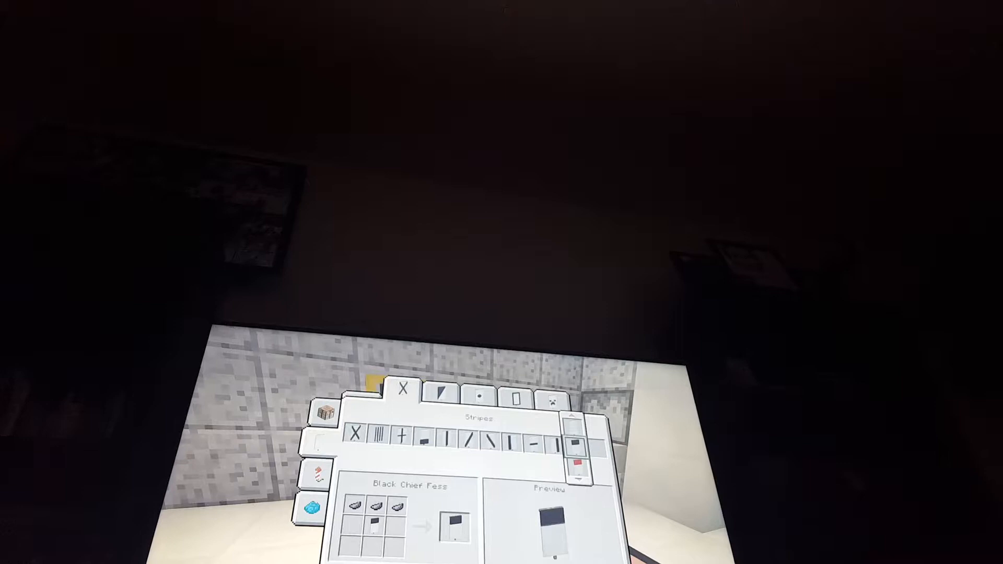
Craft Black Paly vertical stripes onto the banner, then select the Black Cross recipe
left_click(545, 440)
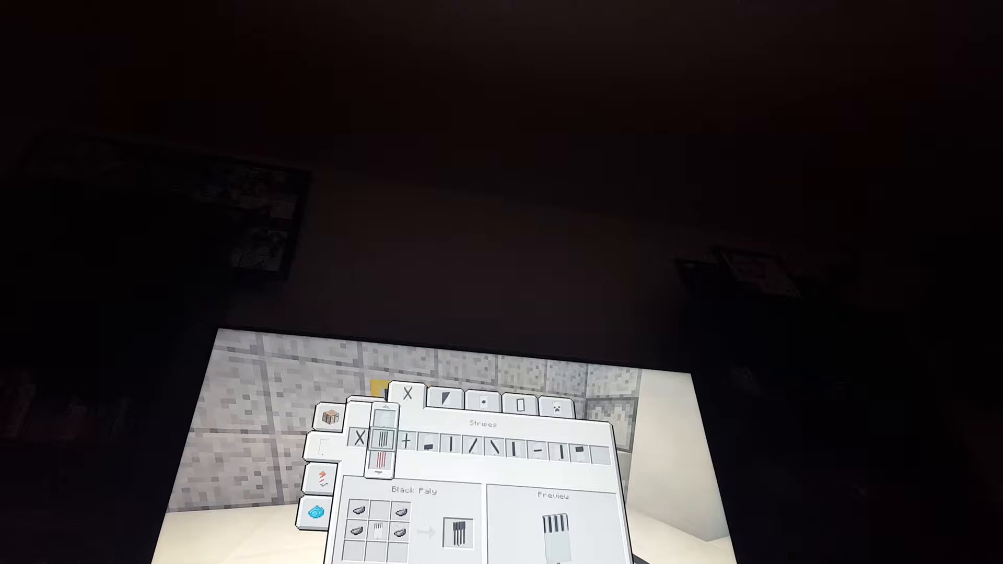
left_click(401, 446)
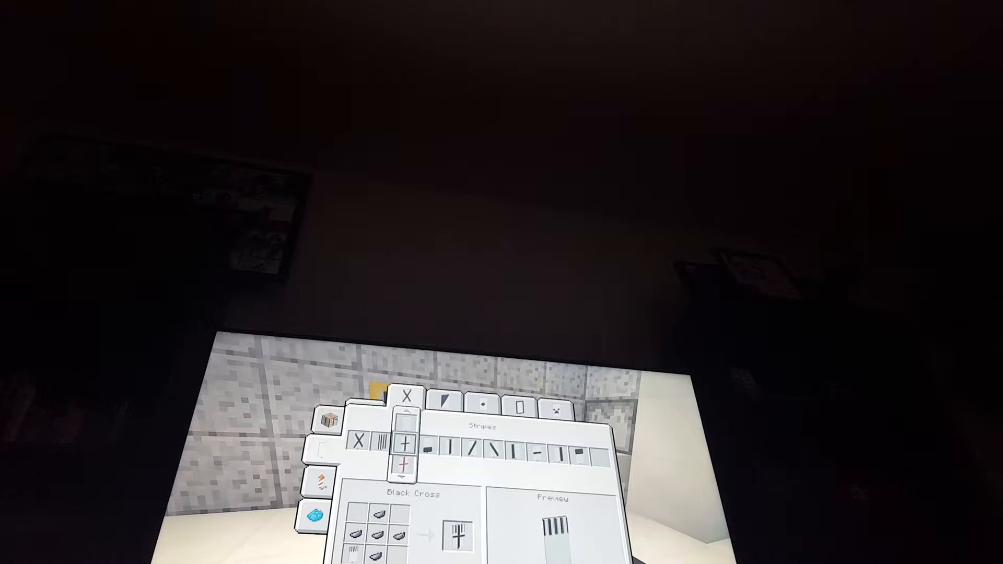